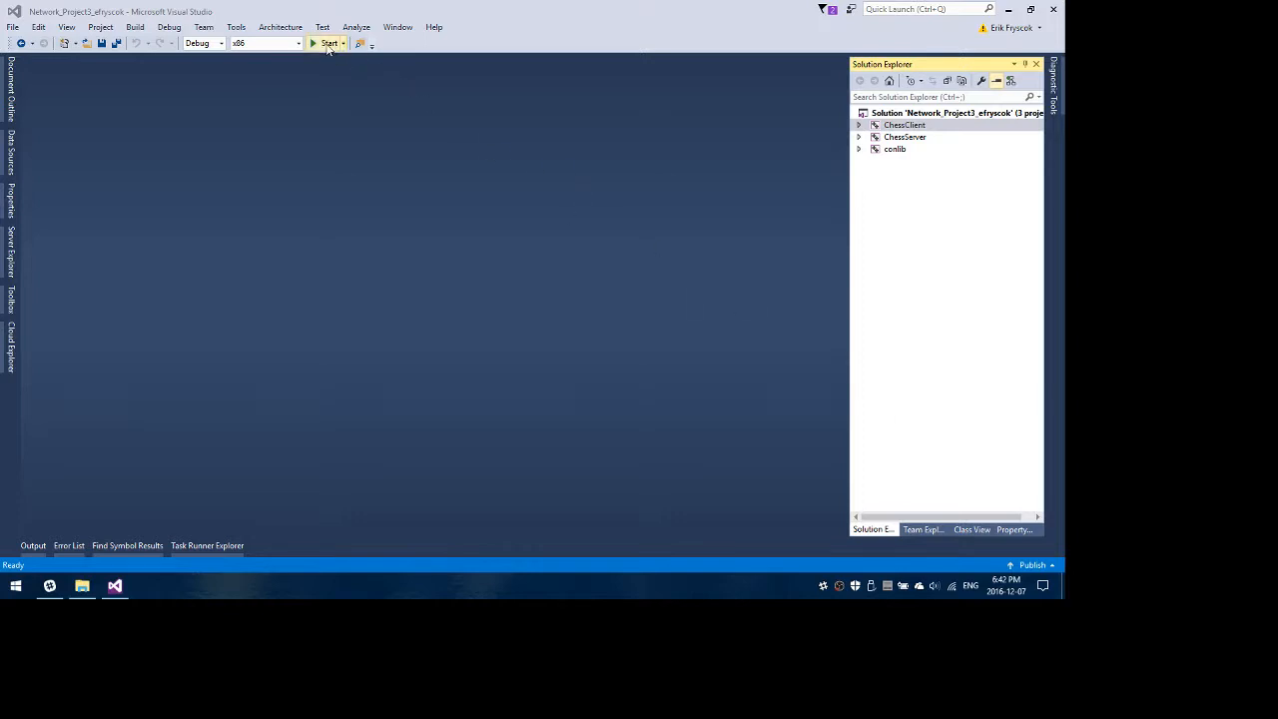
Start the ChessClient project in debug so the White board window appears.
click(328, 44)
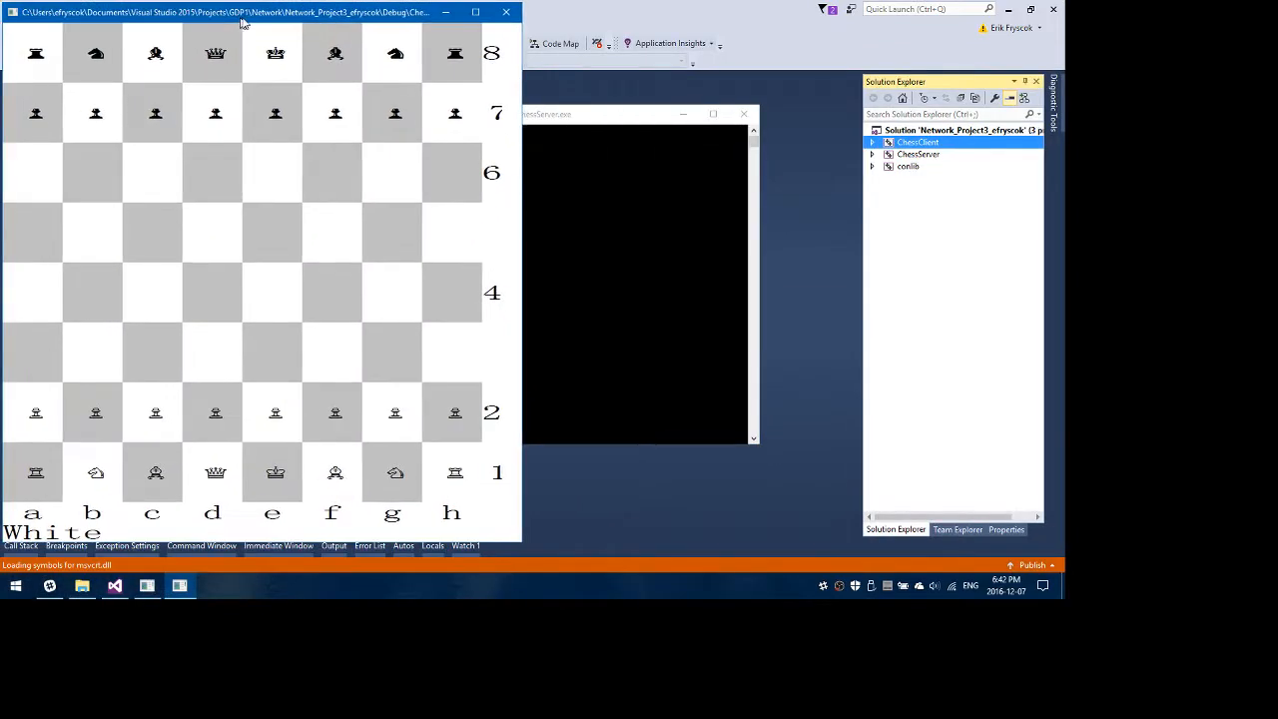
Launch a second ChessClient instance for the Black board alongside the White one.
right_click(916, 142)
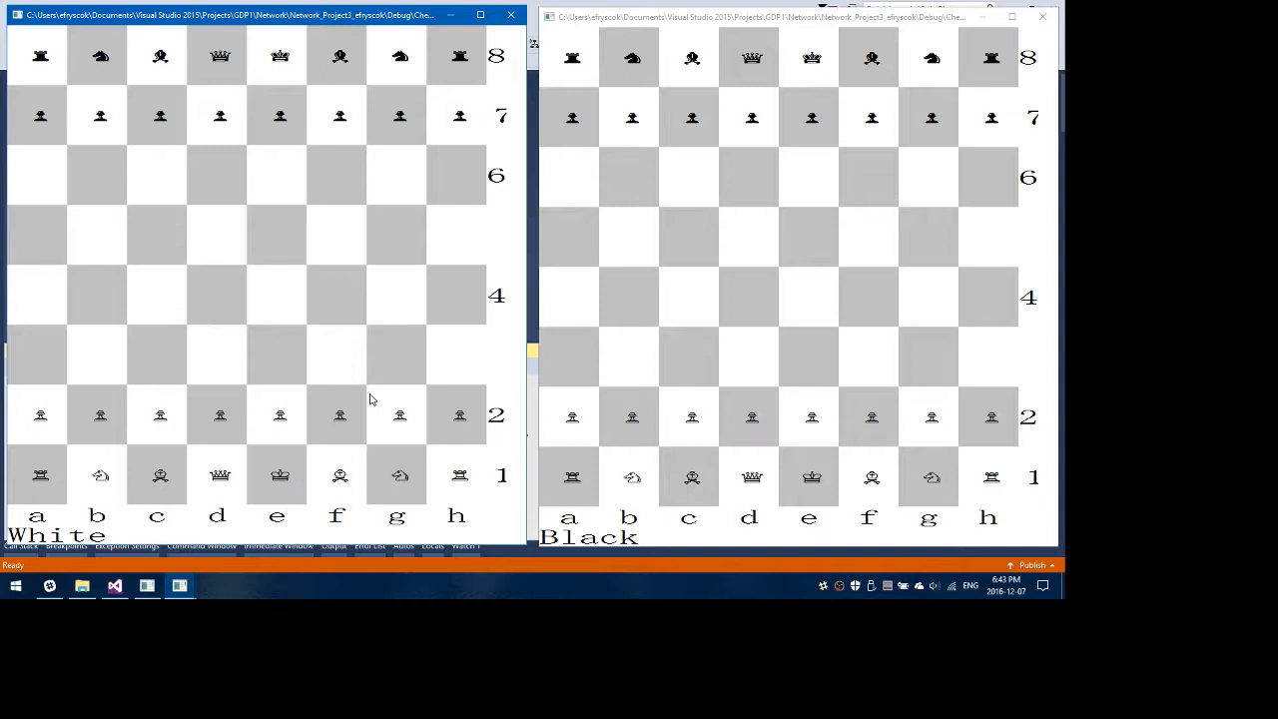
mouse_move(427, 382)
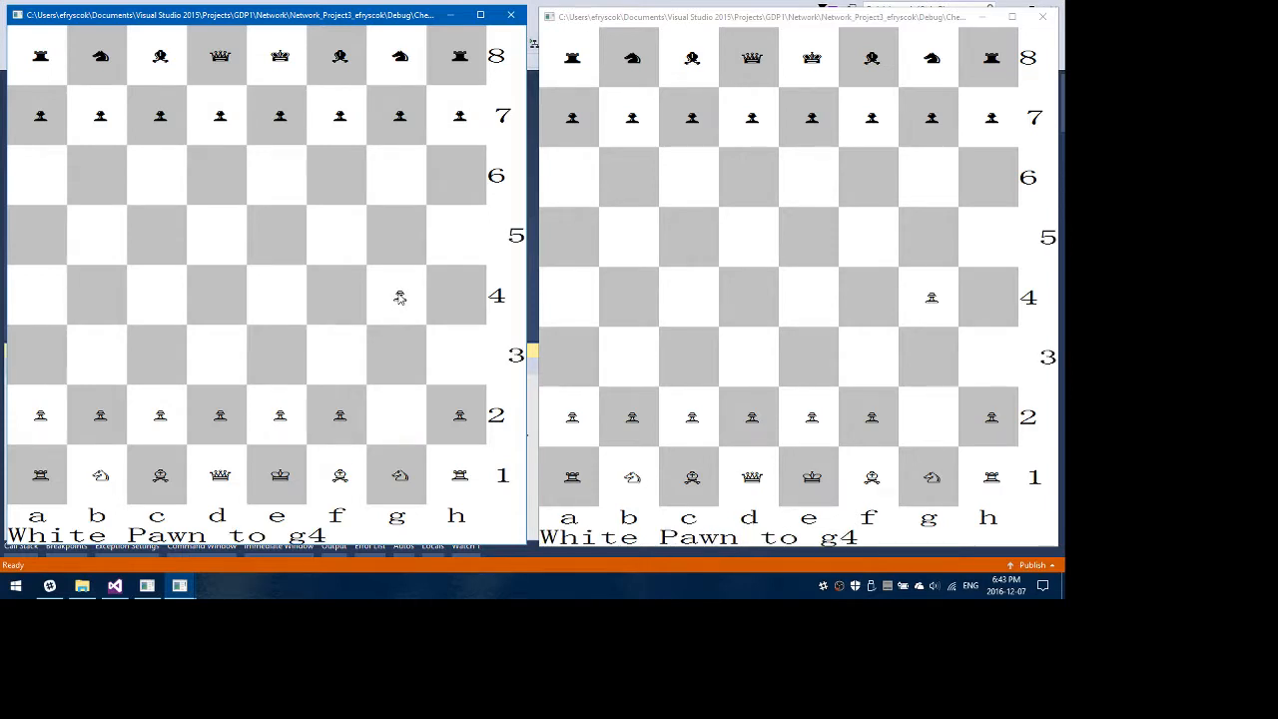
mouse_move(398, 291)
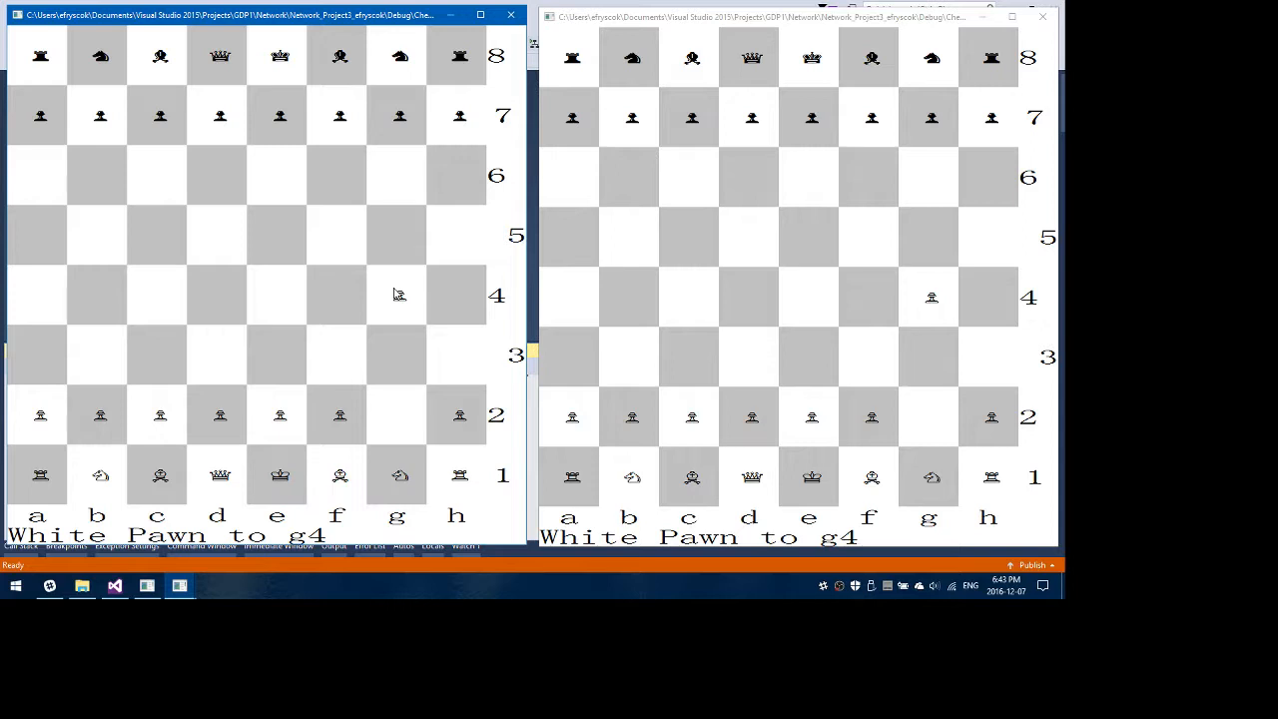
mouse_move(397, 292)
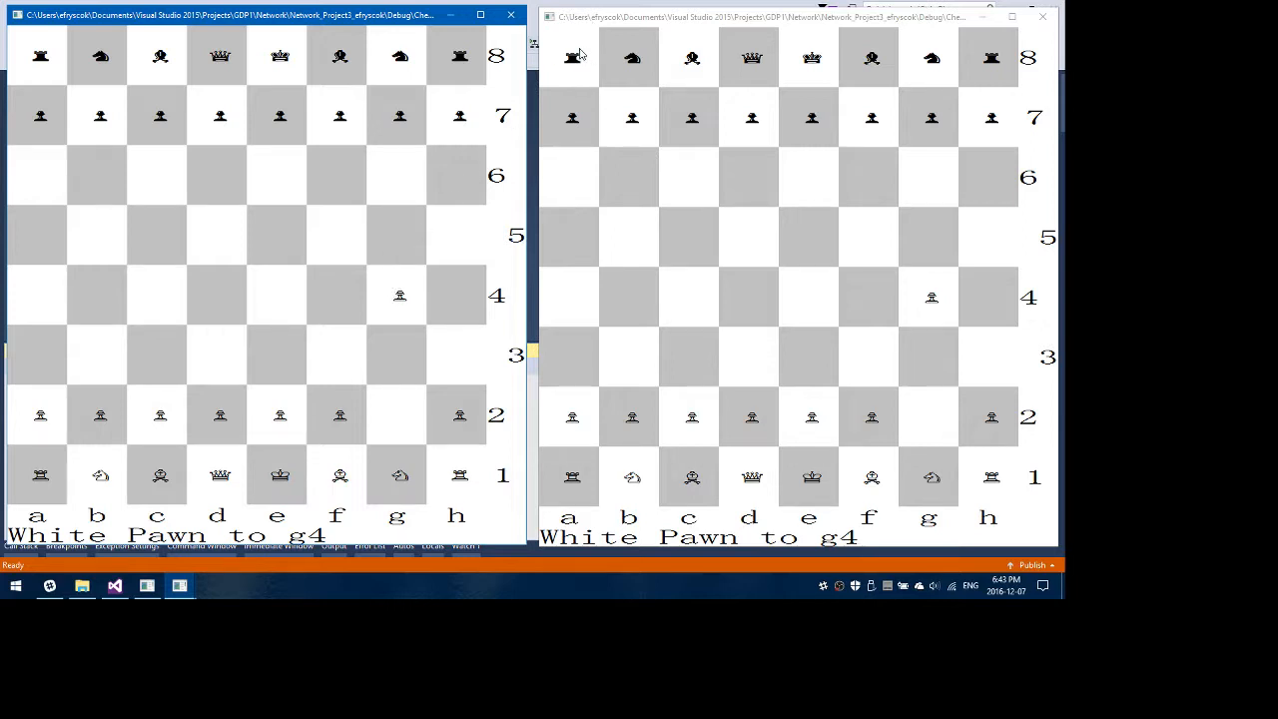
mouse_move(715, 76)
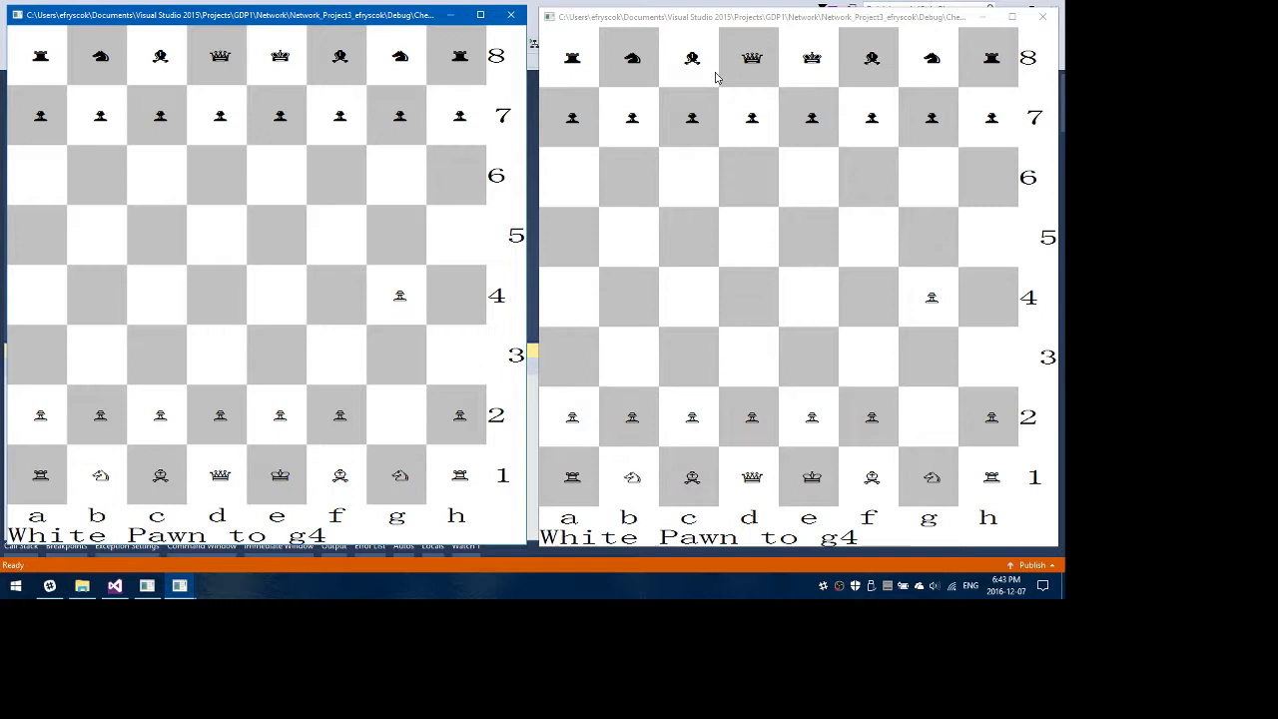
mouse_move(763, 116)
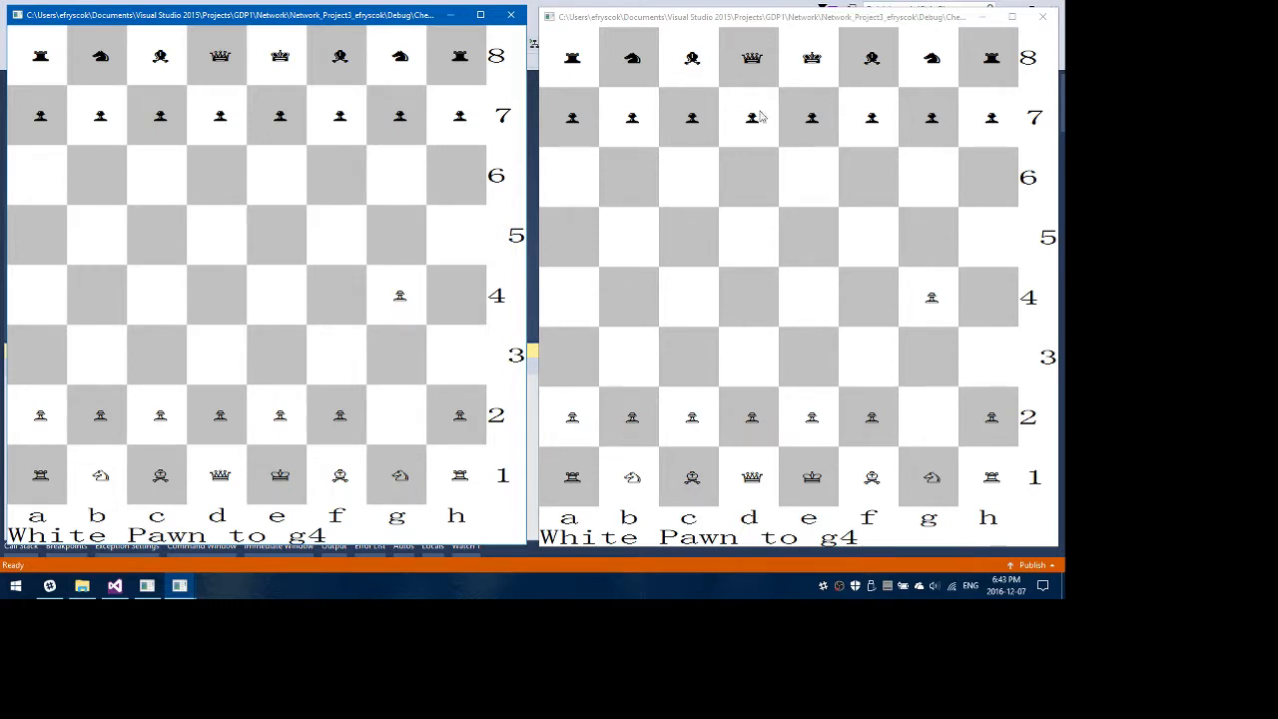
mouse_move(475, 192)
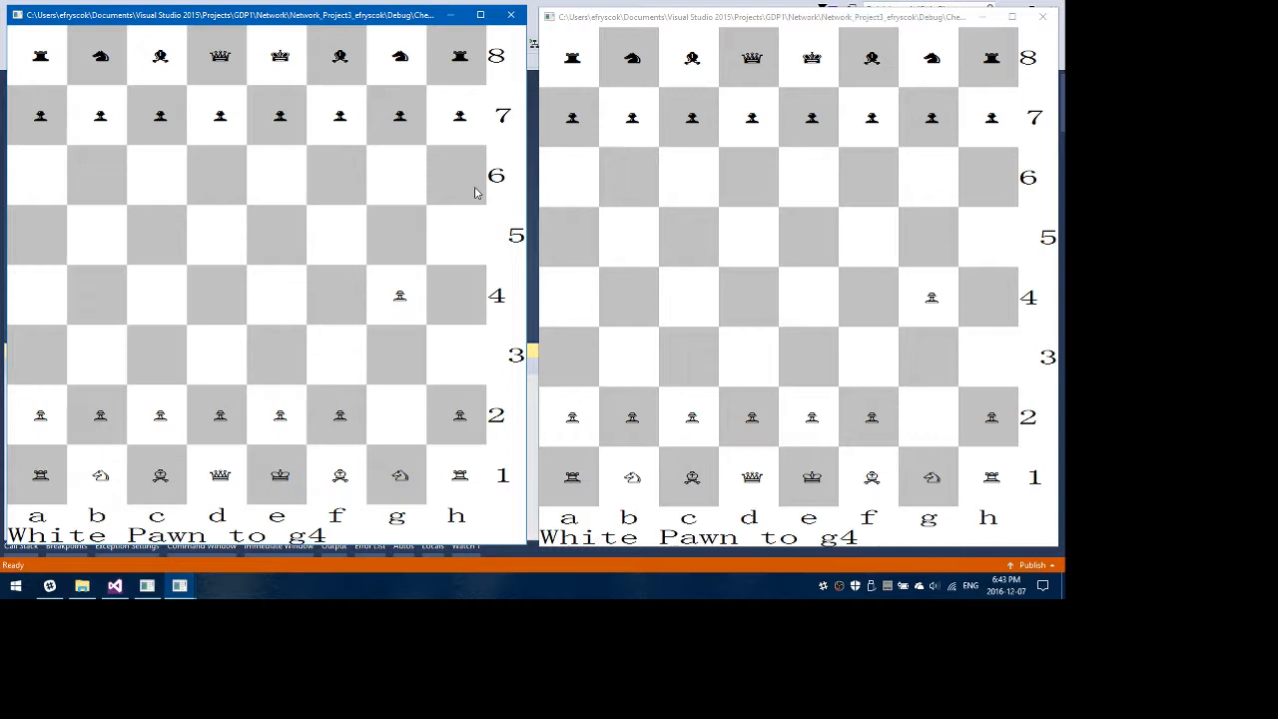
mouse_move(469, 192)
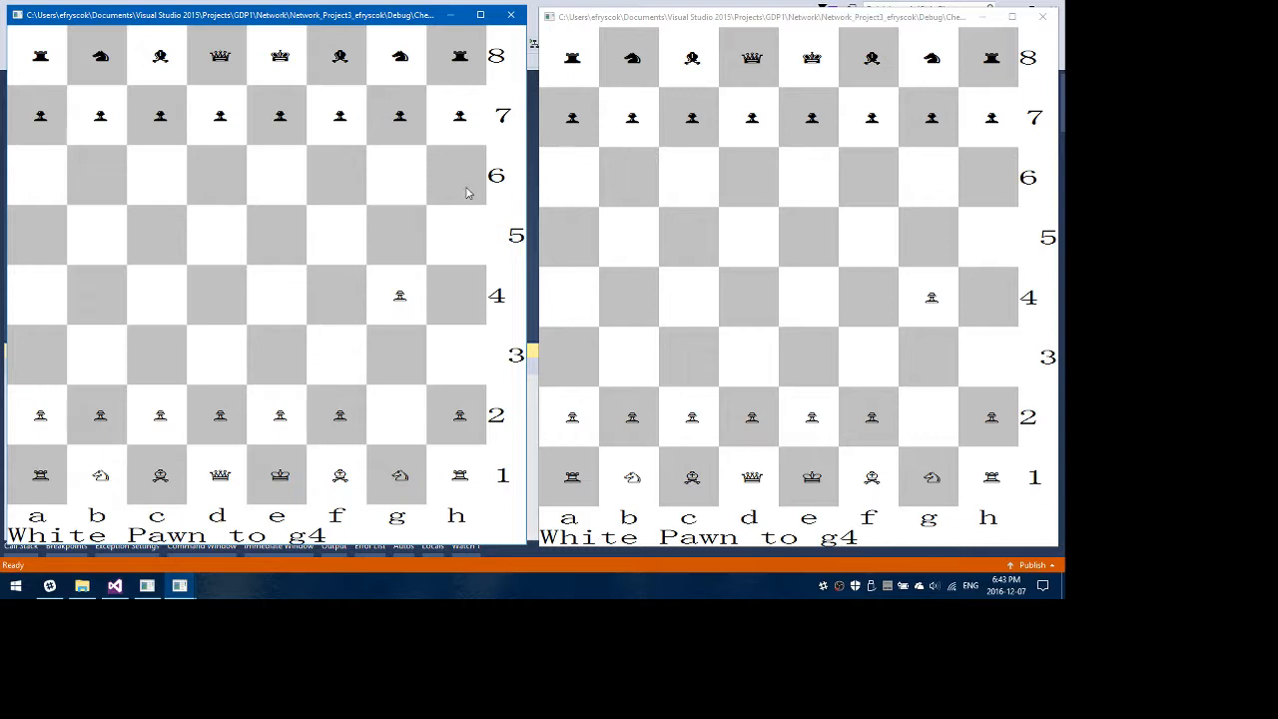
mouse_move(447, 311)
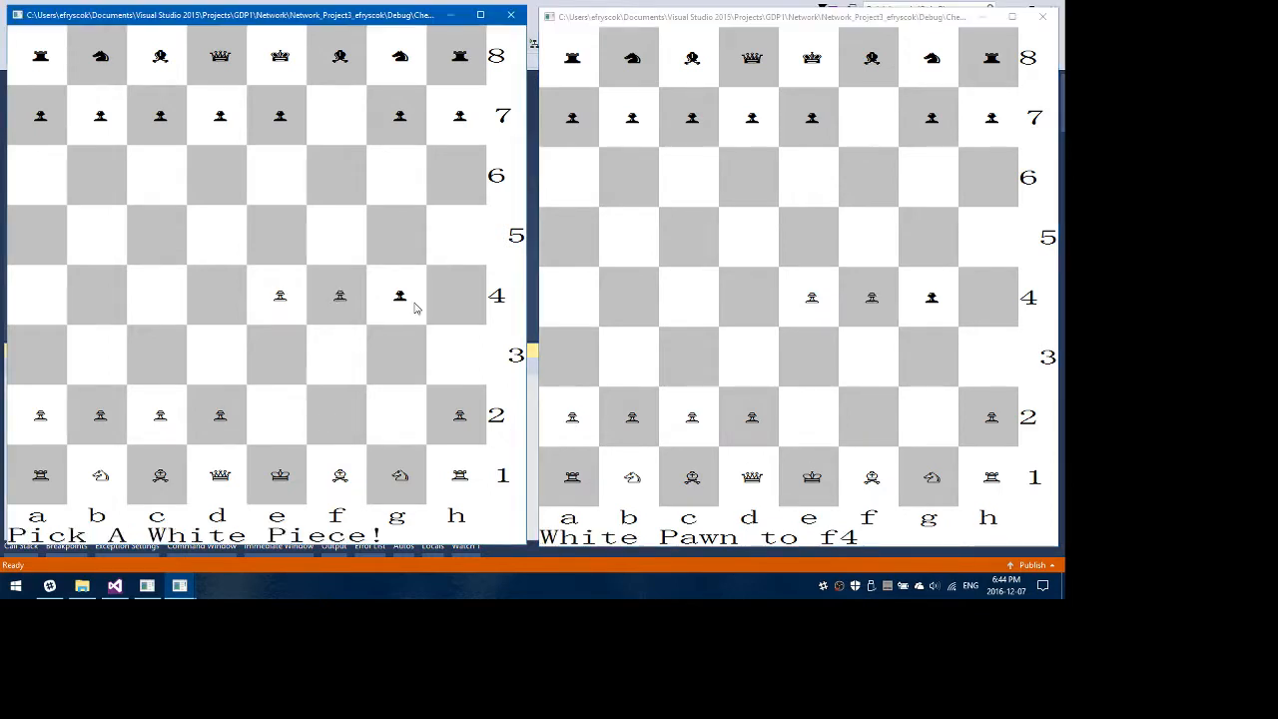
mouse_move(339, 362)
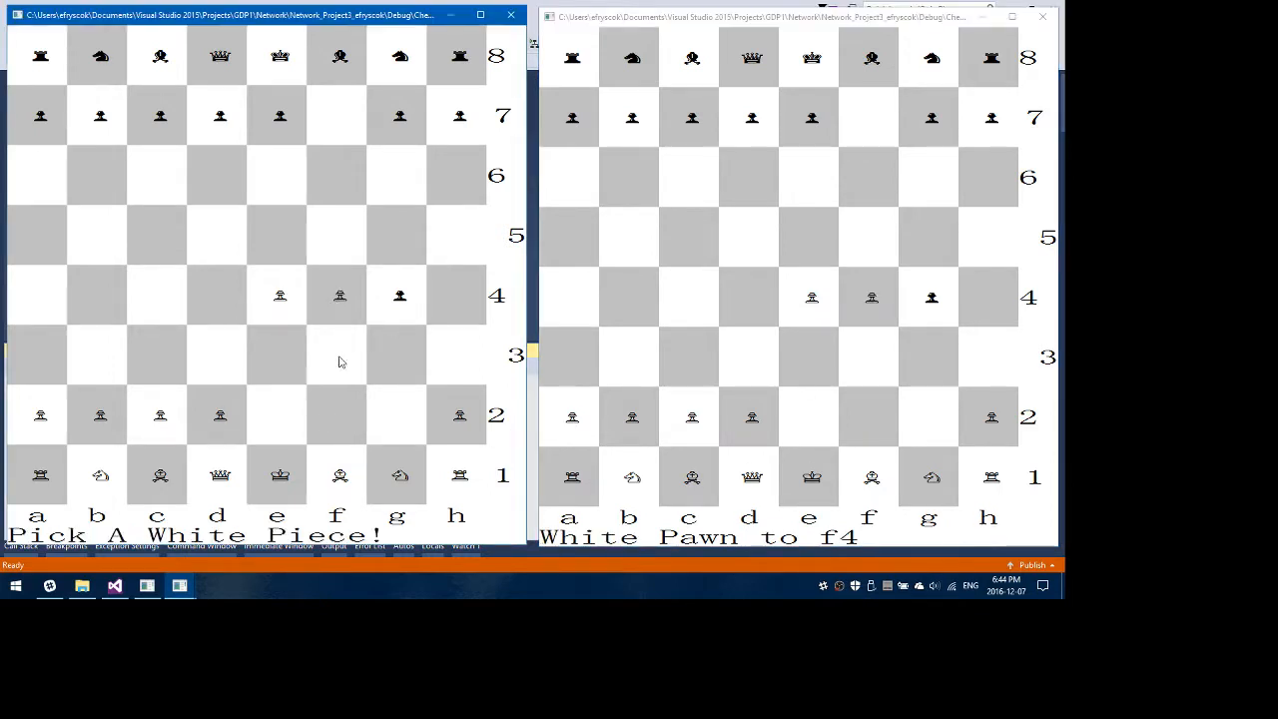